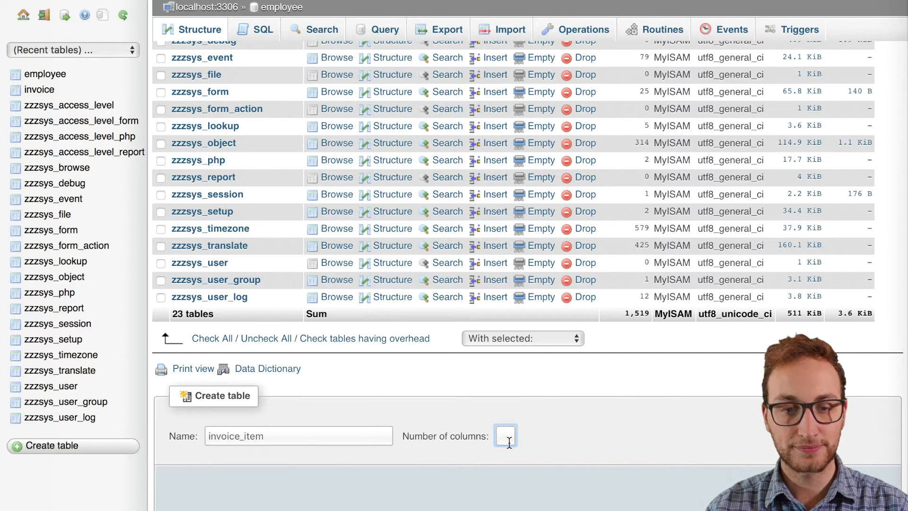
- Create a new table named invoice_item with 10 columns in the employee database
{"action": "type", "text": "1"}
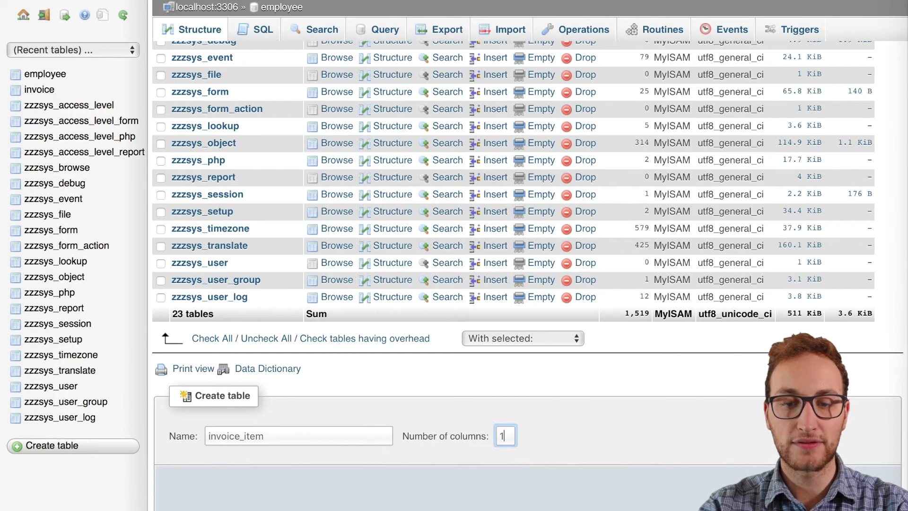
{"action": "type", "text": "0"}
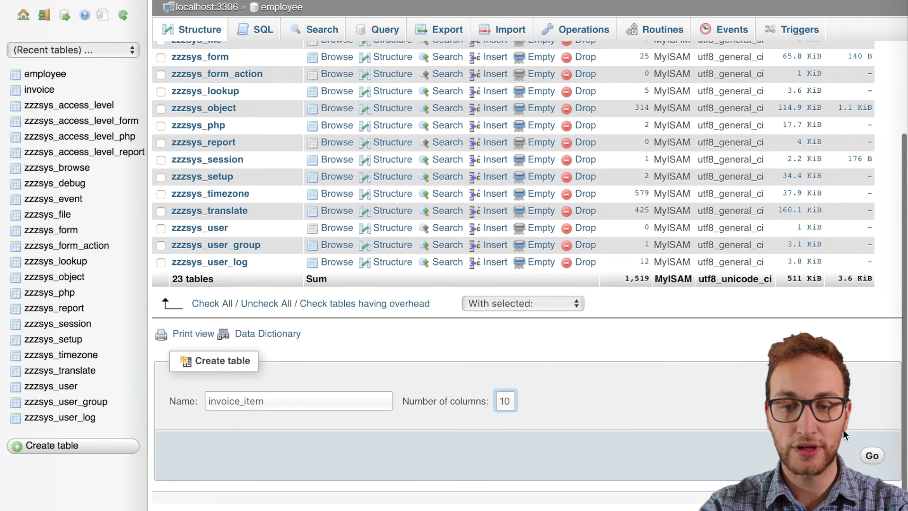
{"action": "left_click", "coordinate": [872, 455]}
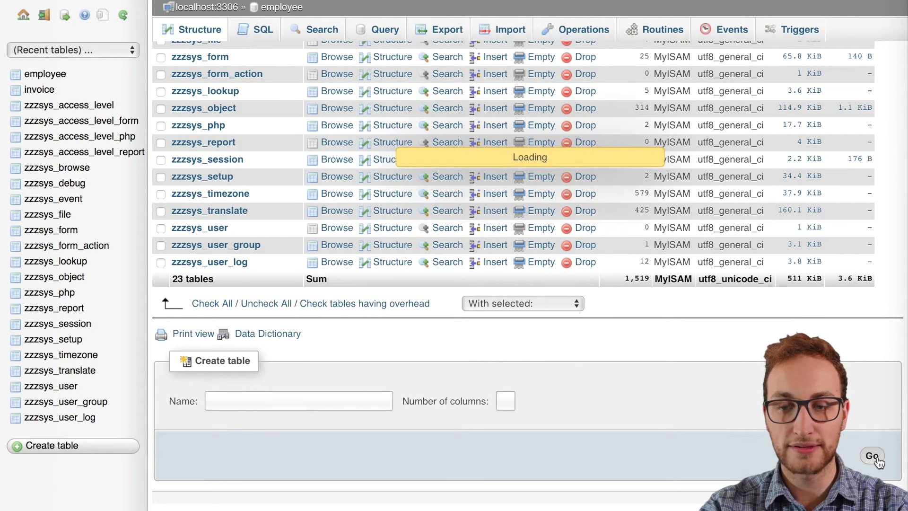
- Define columns invoice_item_id (primary), ite_invoice_id, description, ite_units, unit cost and total
{"action": "type", "text": "invoice_item_id"}
{"action": "type", "text": "25"}
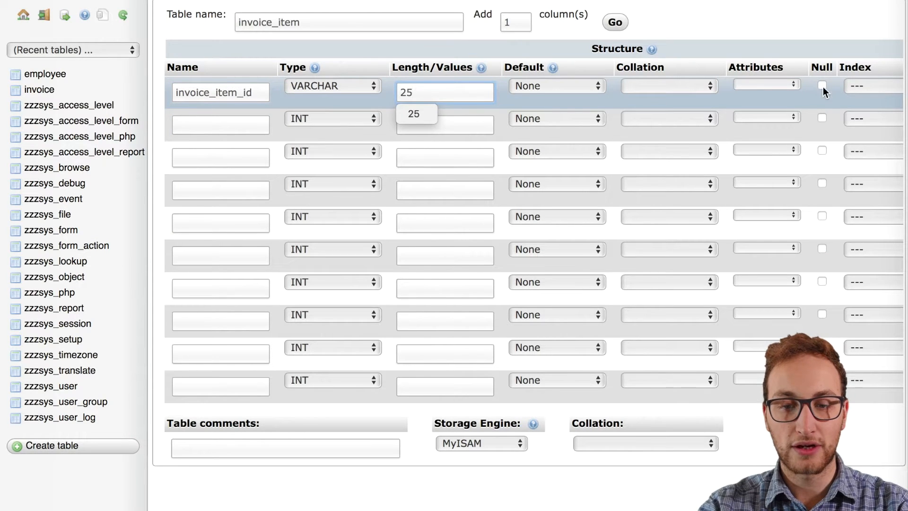
{"action": "type", "text": "ite_invoice_id"}
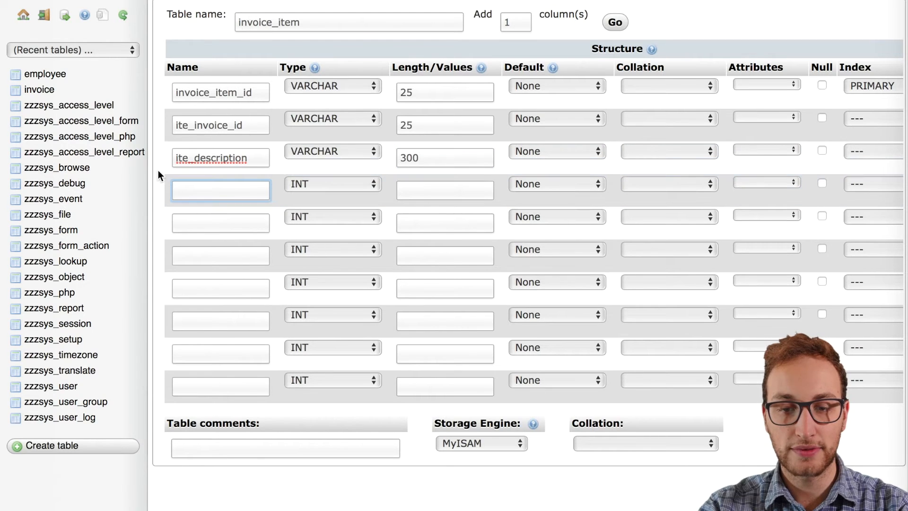
{"action": "type", "text": "ite_units"}
{"action": "left_click", "coordinate": [445, 255]}
{"action": "type", "text": "12,"}
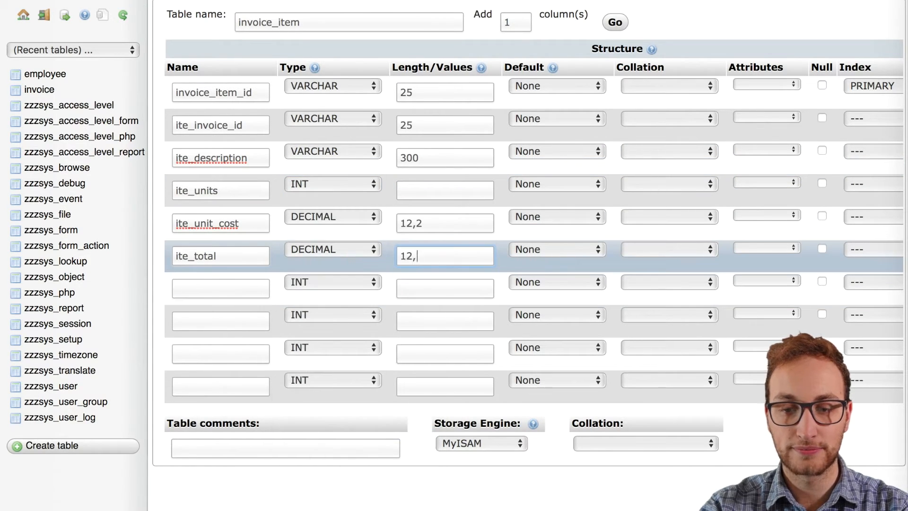
{"action": "left_click", "coordinate": [614, 23]}
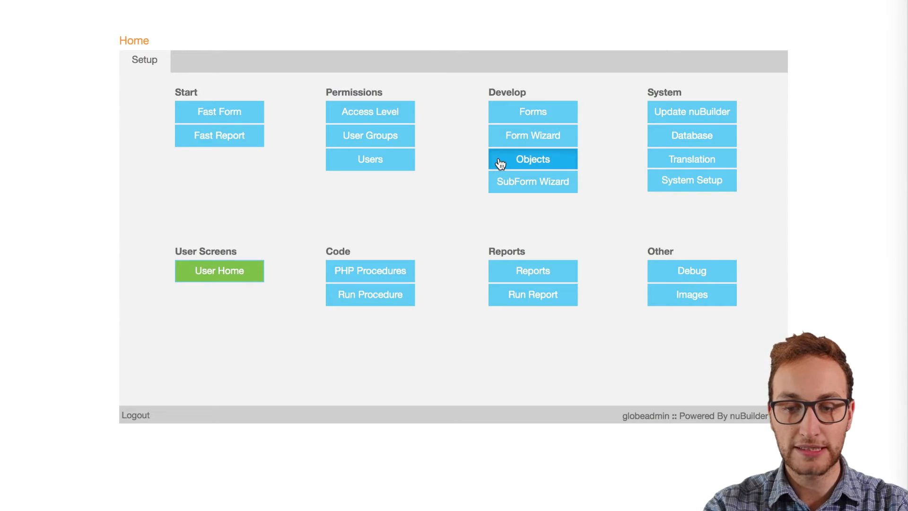
- Add a SubForm object titled Invoice Items, field item, on the Invoice form (FF25) under tab main
{"action": "left_click", "coordinate": [532, 159]}
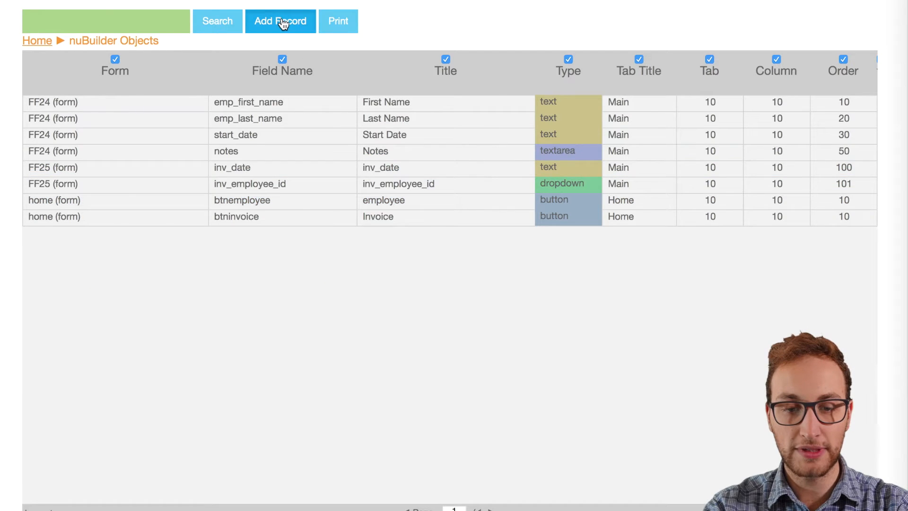
{"action": "left_click", "coordinate": [279, 21]}
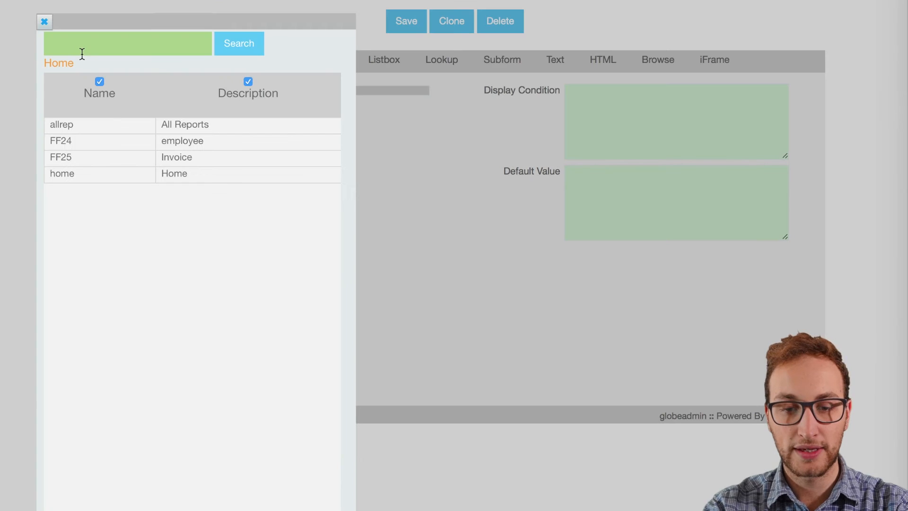
{"action": "left_click", "coordinate": [176, 157]}
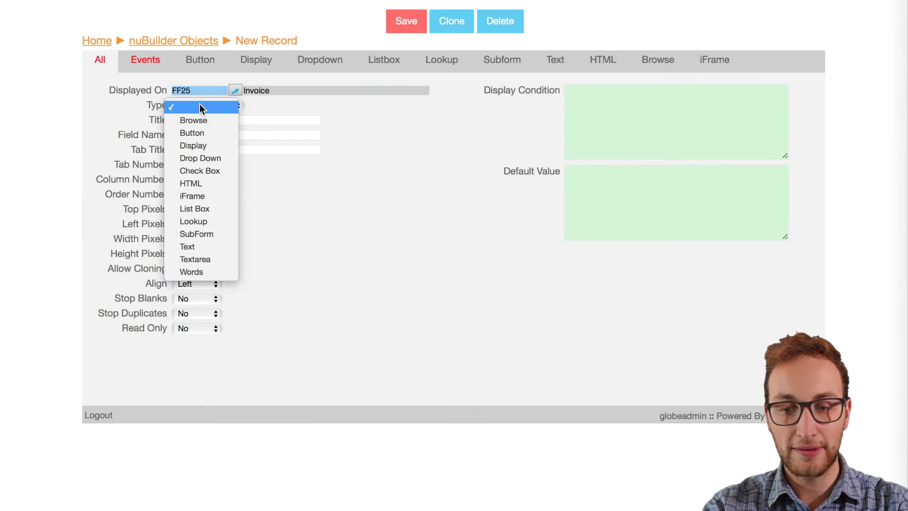
{"action": "left_click", "coordinate": [195, 233]}
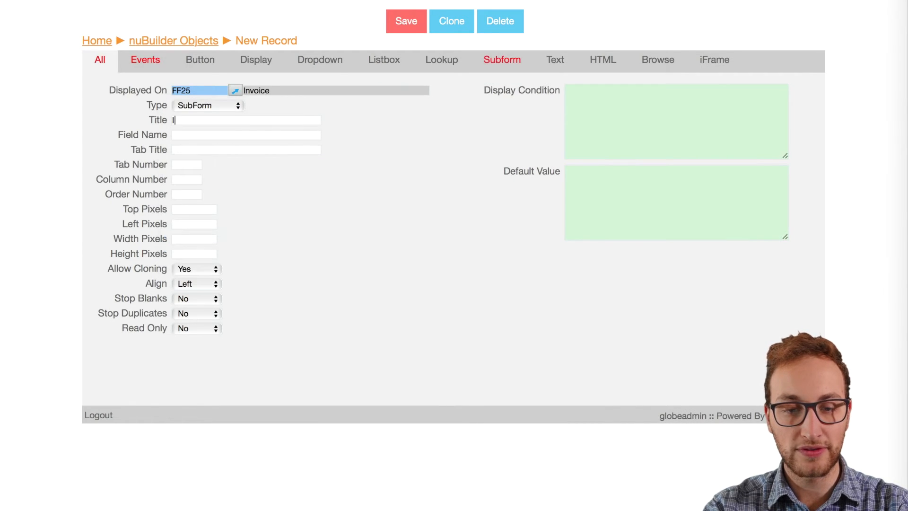
{"action": "type", "text": "nvoice Items"}
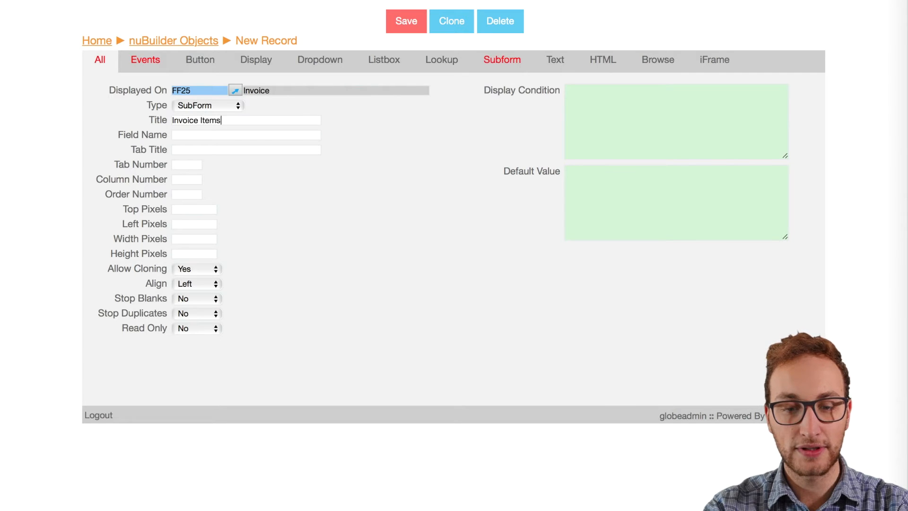
{"action": "type", "text": "item"}
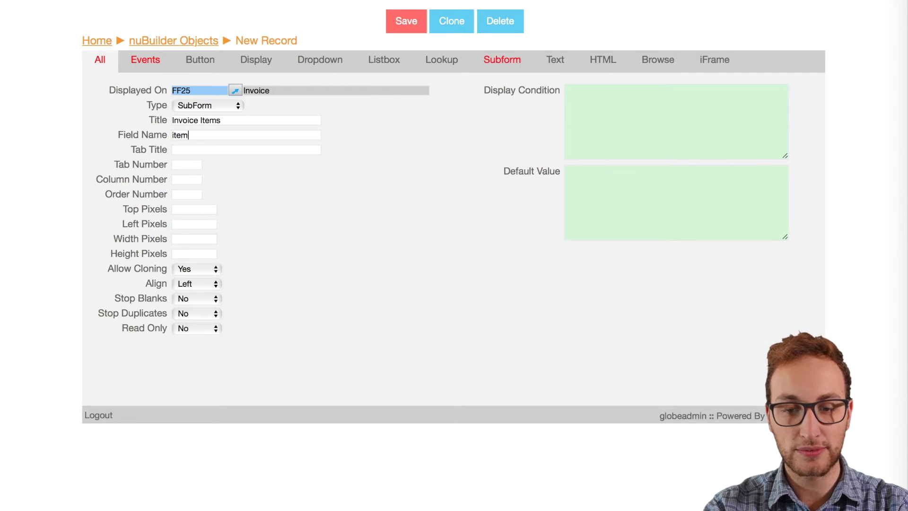
{"action": "type", "text": "main"}
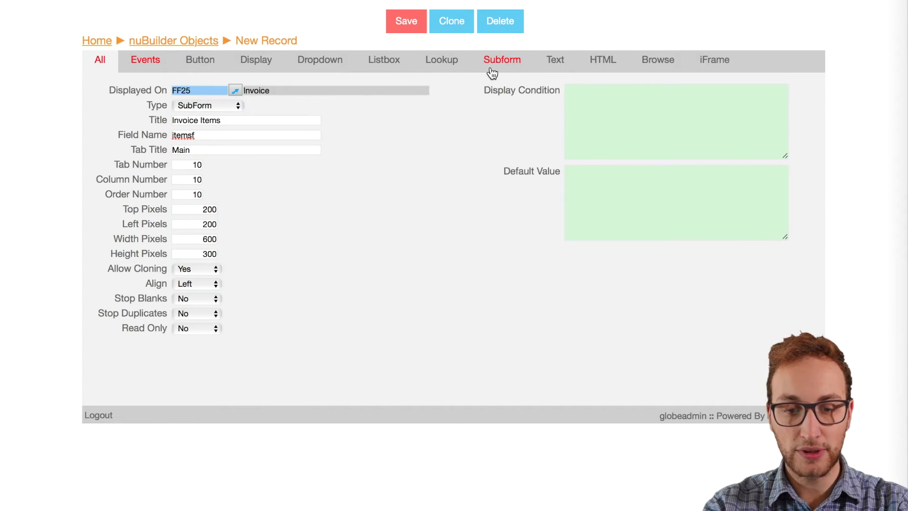
- Point the subform at table invoice_item, filtered by ite_invoice_id, and set its Addable option
{"action": "left_click", "coordinate": [501, 60]}
{"action": "type", "text": "WHERE ite_invoice_id = '#RECORD_ID"}
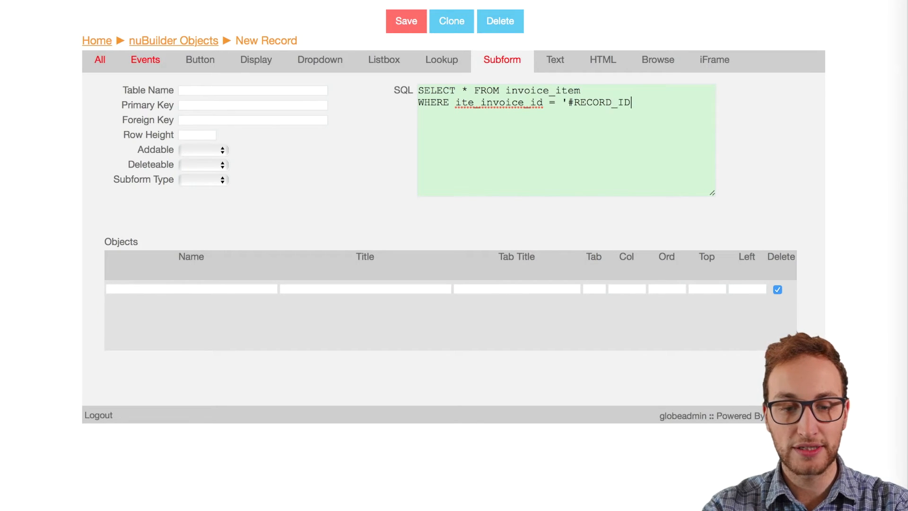
{"action": "type", "text": "#'"}
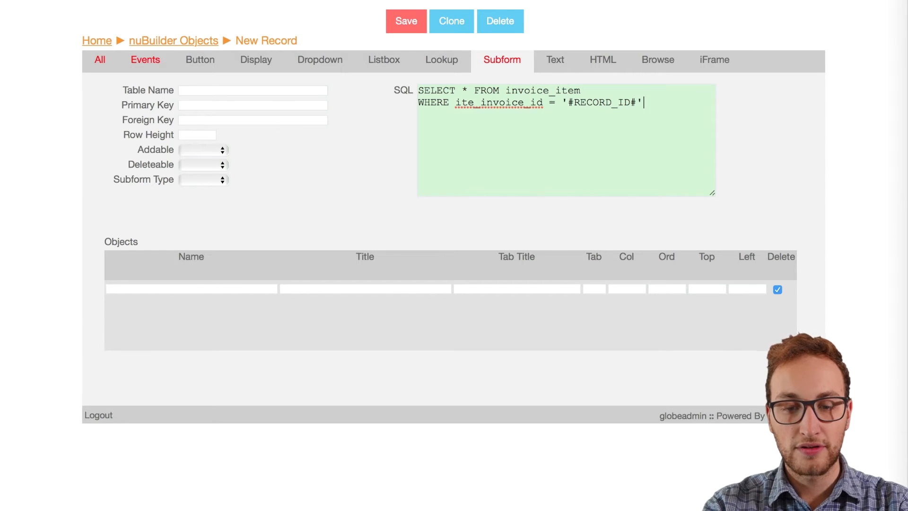
{"action": "type", "text": "invoice_item"}
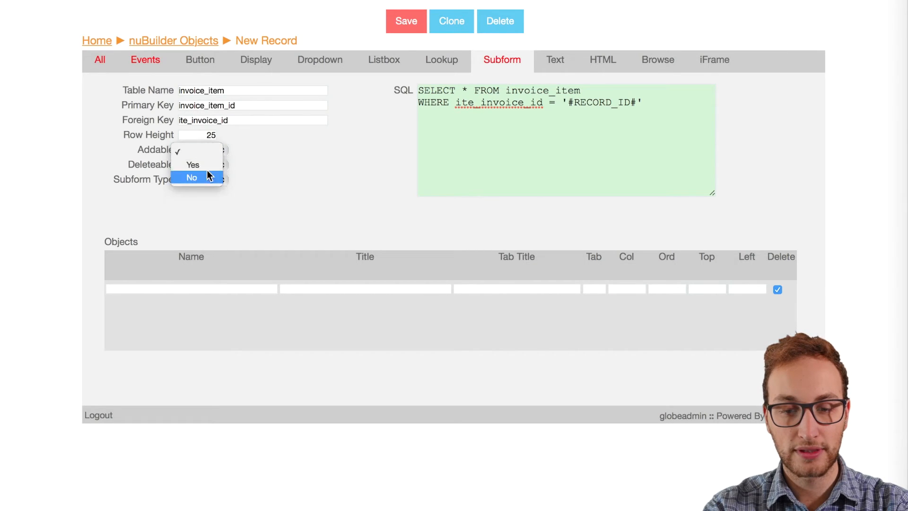
{"action": "left_click", "coordinate": [192, 165]}
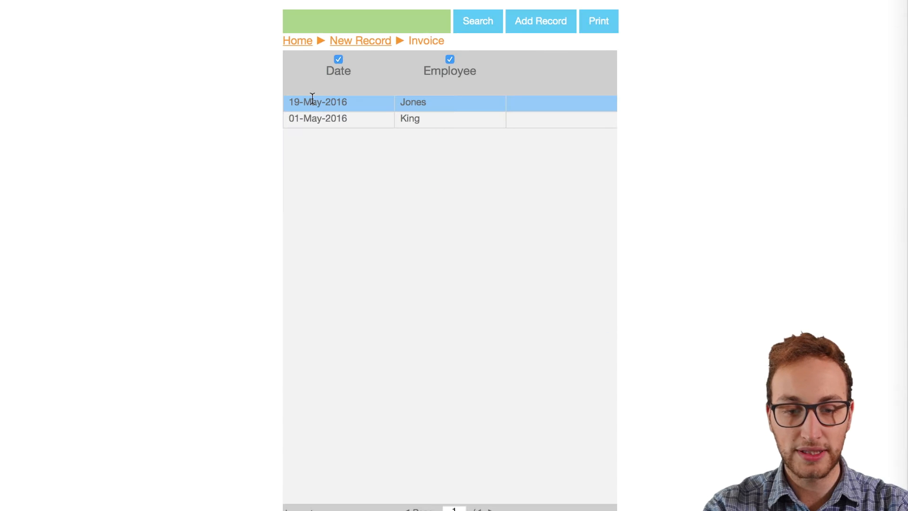
- Change the Invoice Items subform's Top Pixels from 200 to 100 on the Jones invoice and save
{"action": "left_click", "coordinate": [317, 102]}
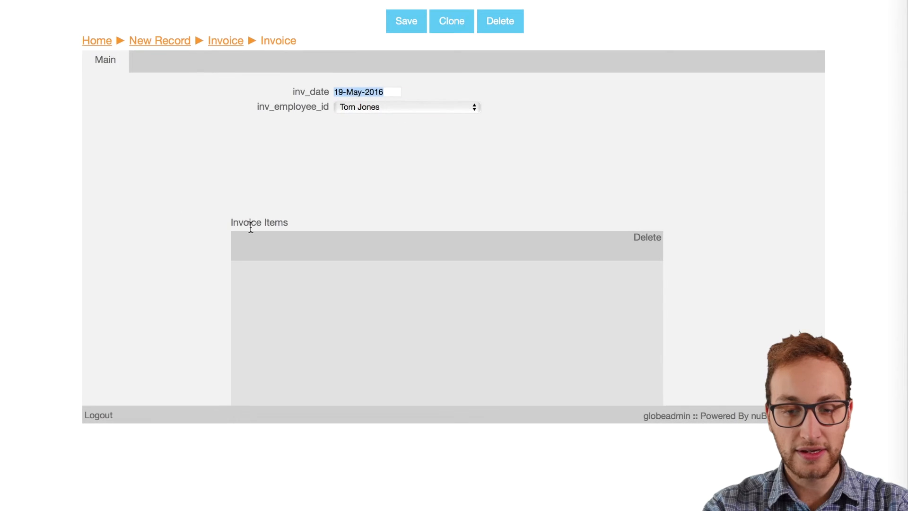
{"action": "left_click", "coordinate": [258, 221]}
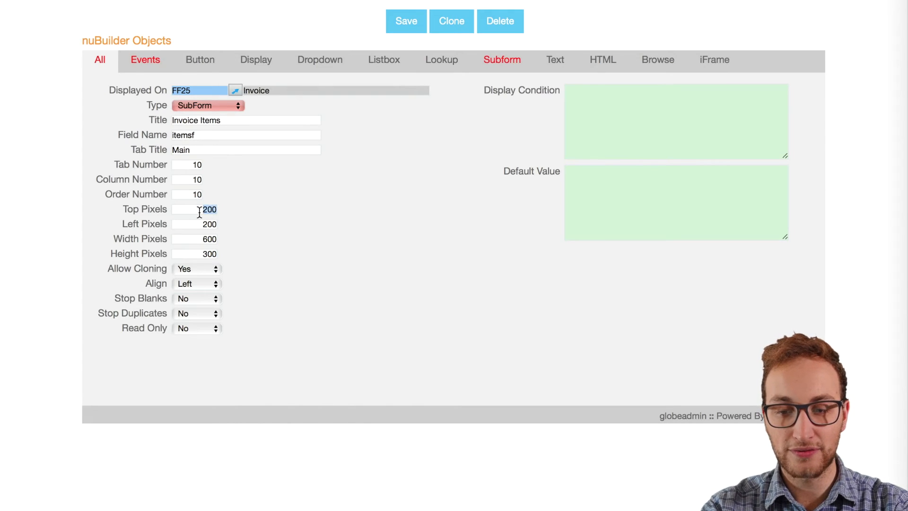
{"action": "type", "text": "100"}
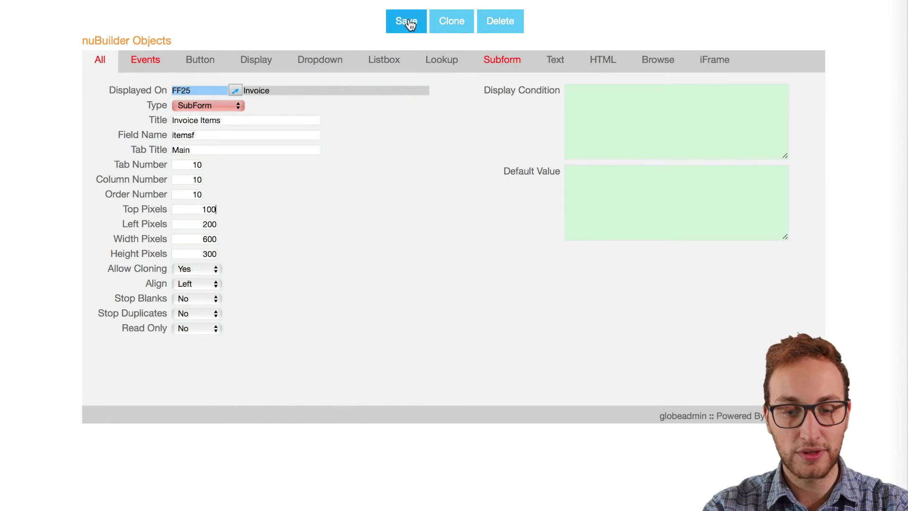
{"action": "left_click", "coordinate": [405, 21]}
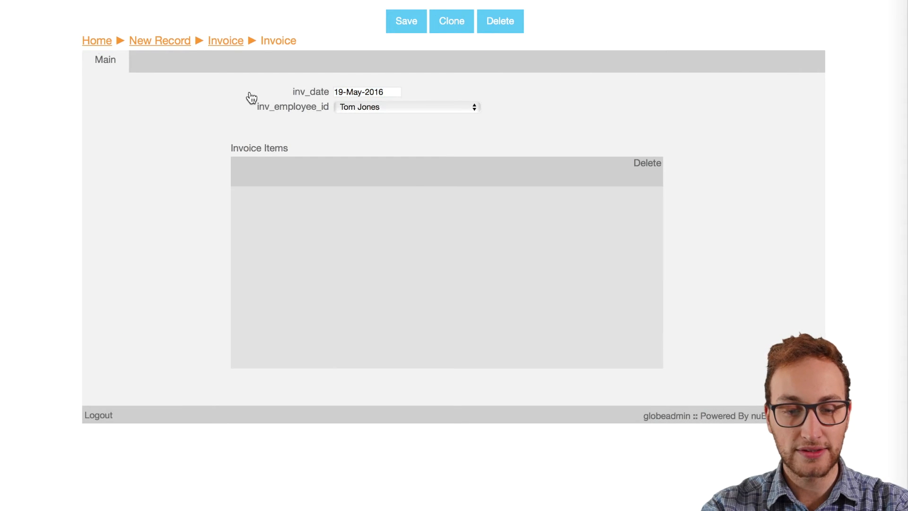
- Create a Units text object on the itemsf subform with its alignment set
{"action": "left_click", "coordinate": [96, 39]}
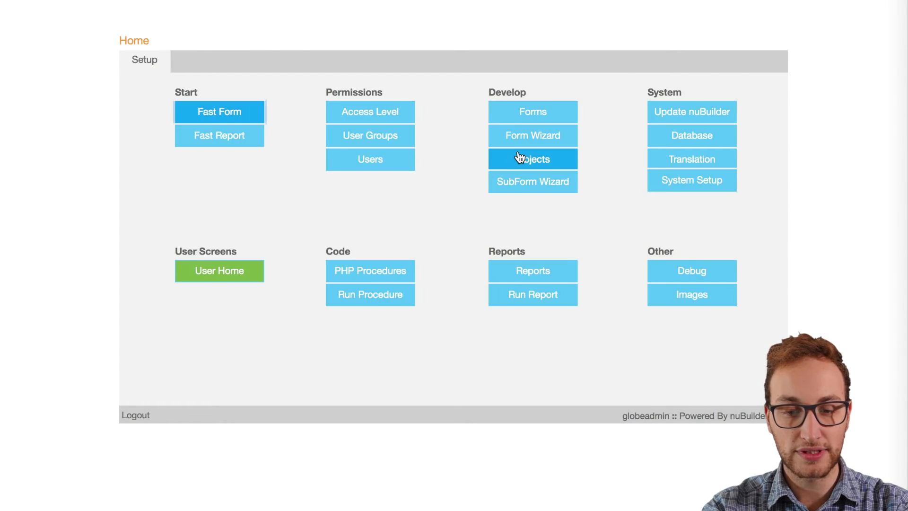
{"action": "mouse_move", "coordinate": [427, 196]}
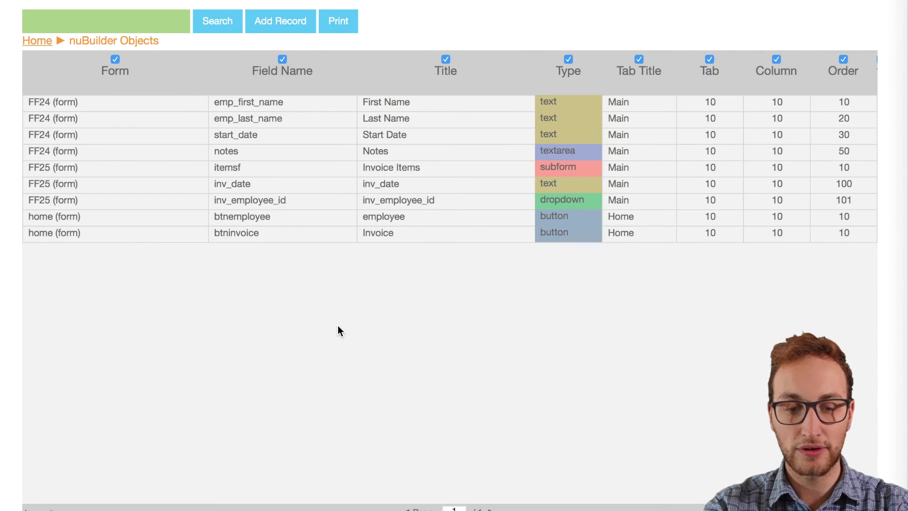
{"action": "left_click", "coordinate": [114, 103]}
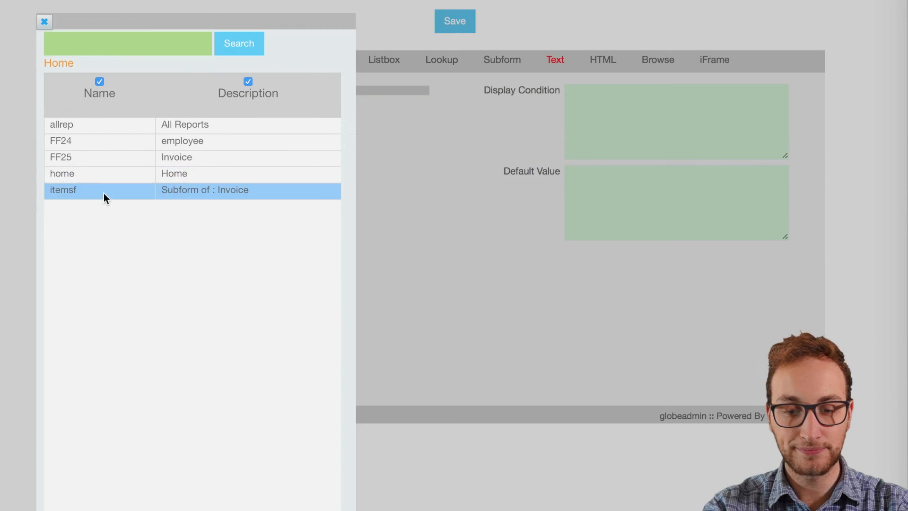
{"action": "left_click", "coordinate": [63, 190]}
{"action": "type", "text": "Unit"}
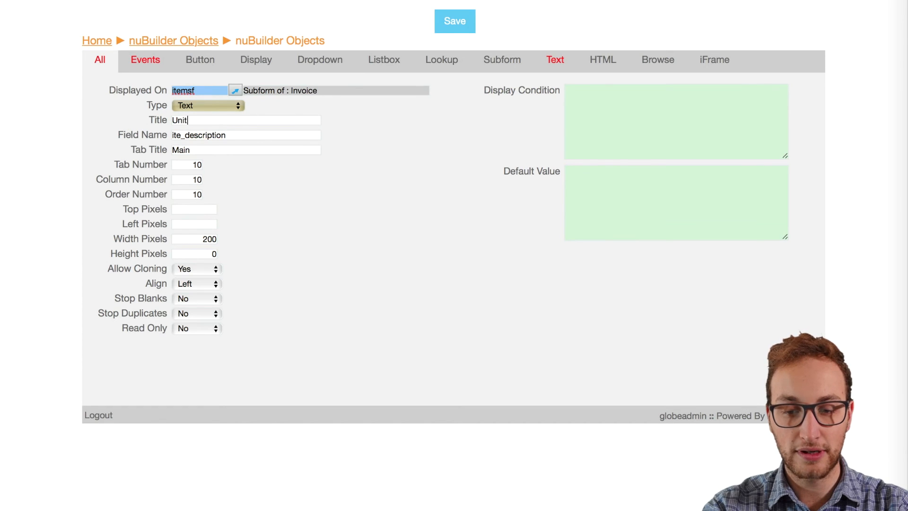
{"action": "left_click", "coordinate": [197, 284]}
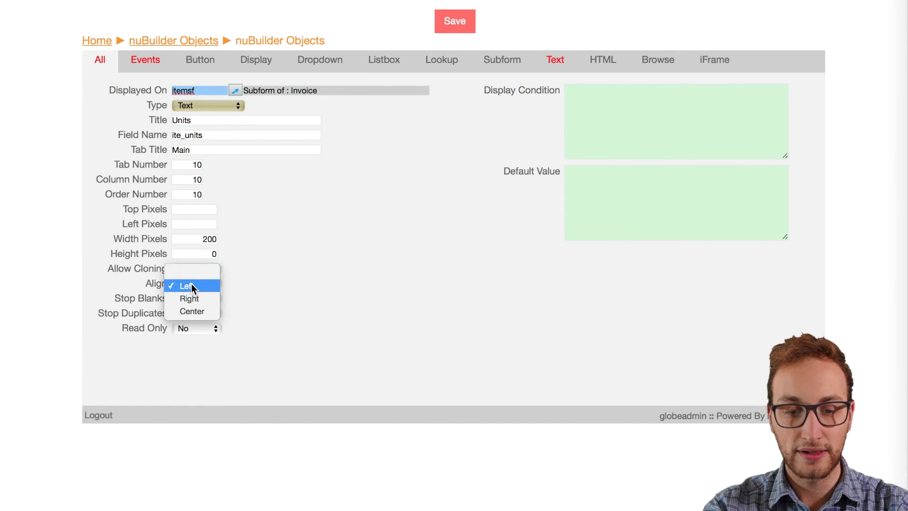
{"action": "left_click", "coordinate": [554, 60]}
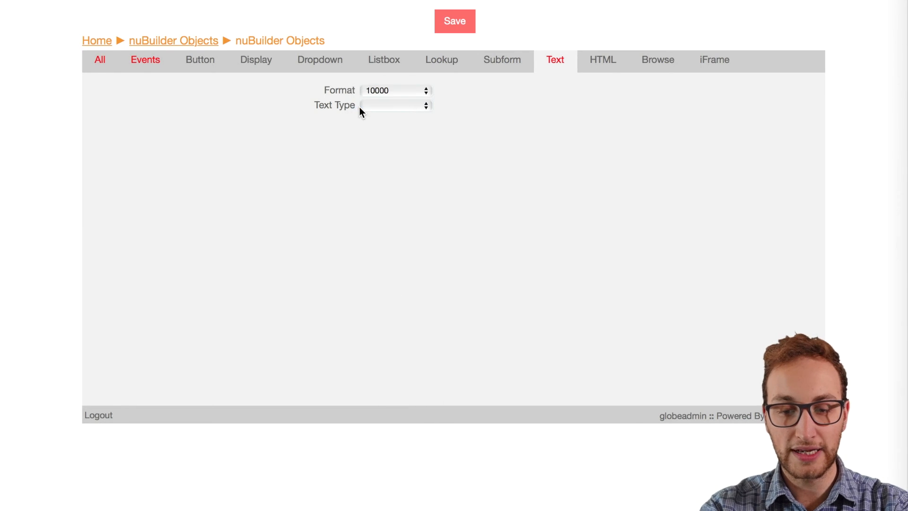
- Add the Total and Unit Cost text objects with ite_ field names and save them
{"action": "left_click", "coordinate": [395, 90]}
{"action": "type", "text": "ite"}
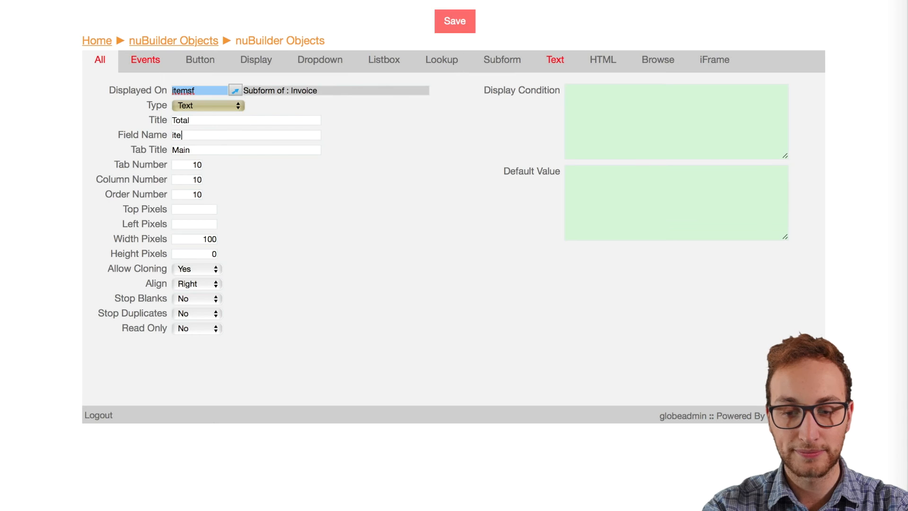
{"action": "left_click", "coordinate": [454, 21]}
{"action": "type", "text": "20"}
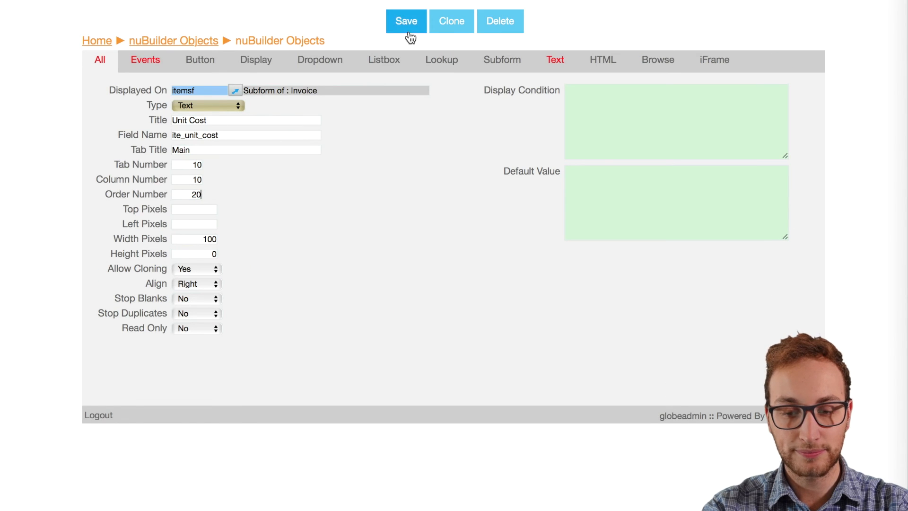
{"action": "left_click", "coordinate": [406, 20]}
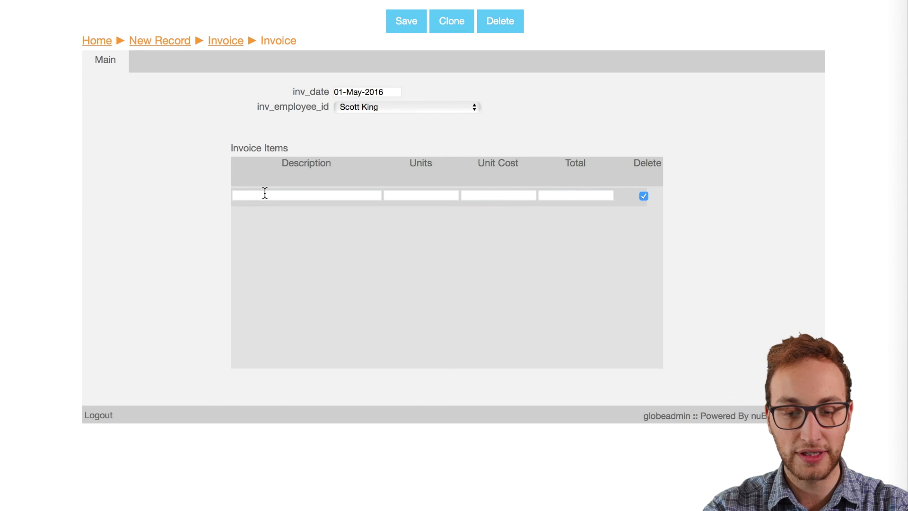
{"action": "mouse_move", "coordinate": [182, 217]}
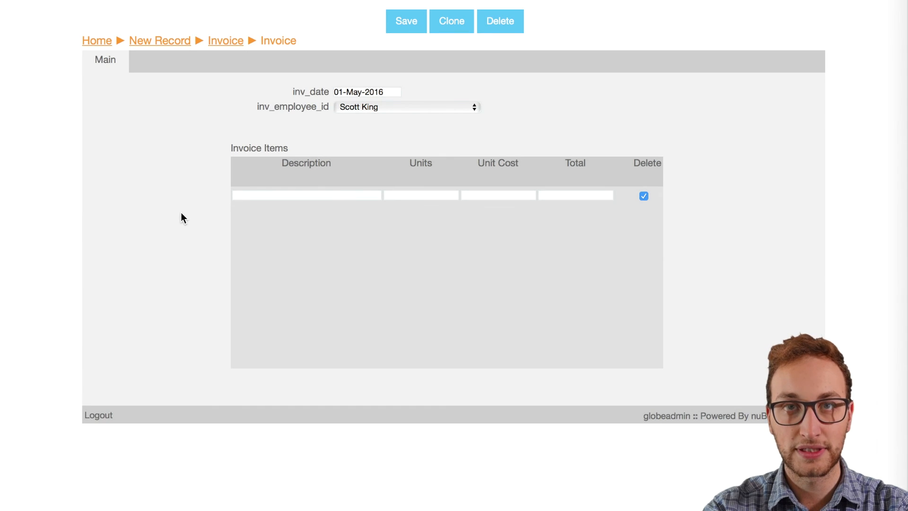